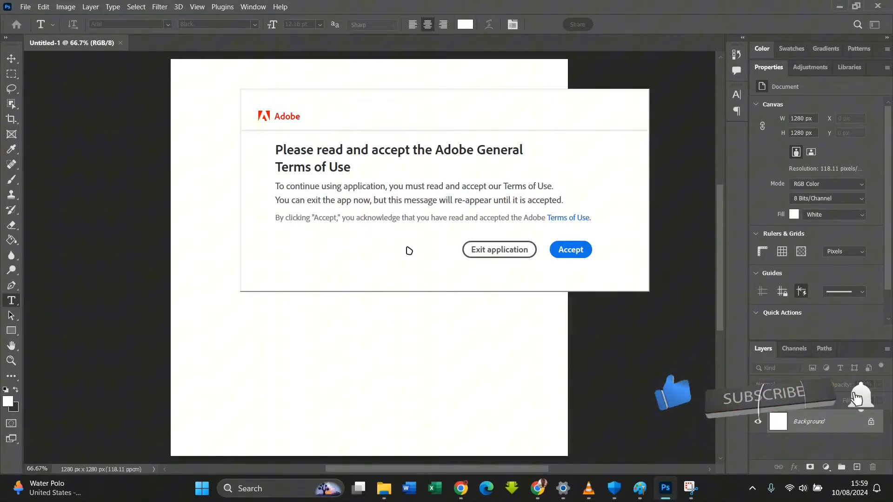
mouse_move(498, 249)
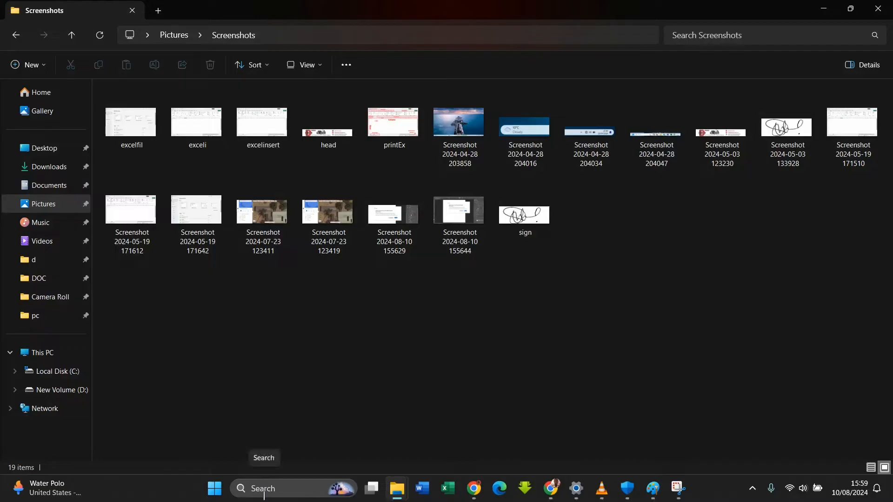
Step: Search 'Windows firewall' and open Windows Defender Firewall with Advanced Security
type("Word")
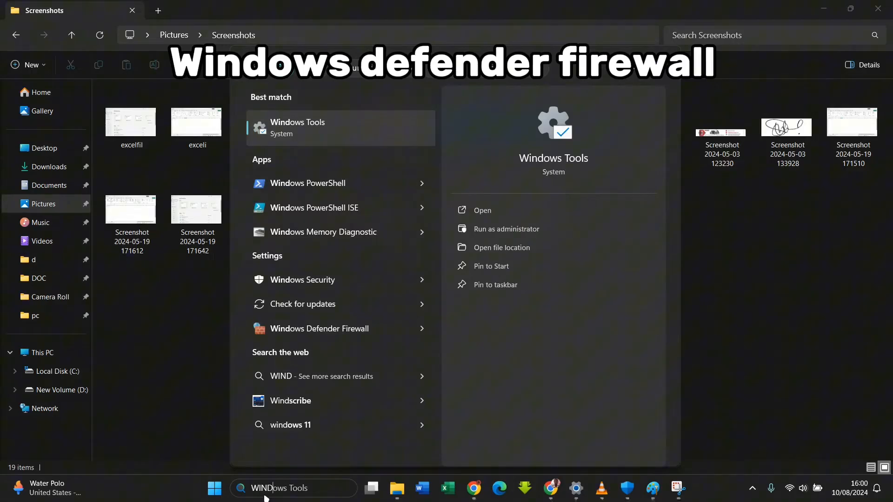
type("OWS")
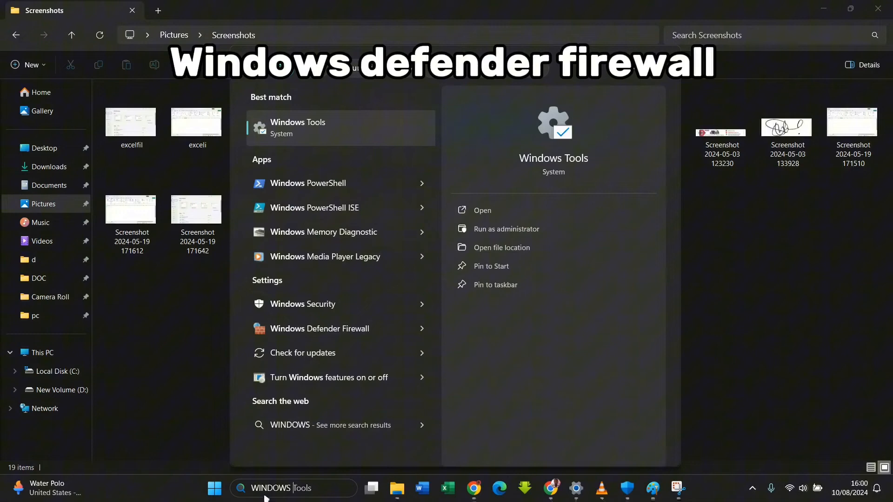
type("F")
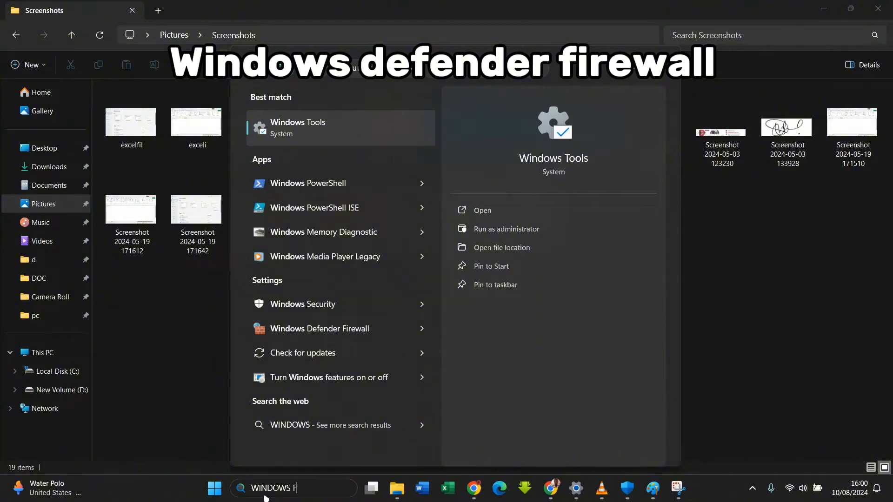
type("IREWA")
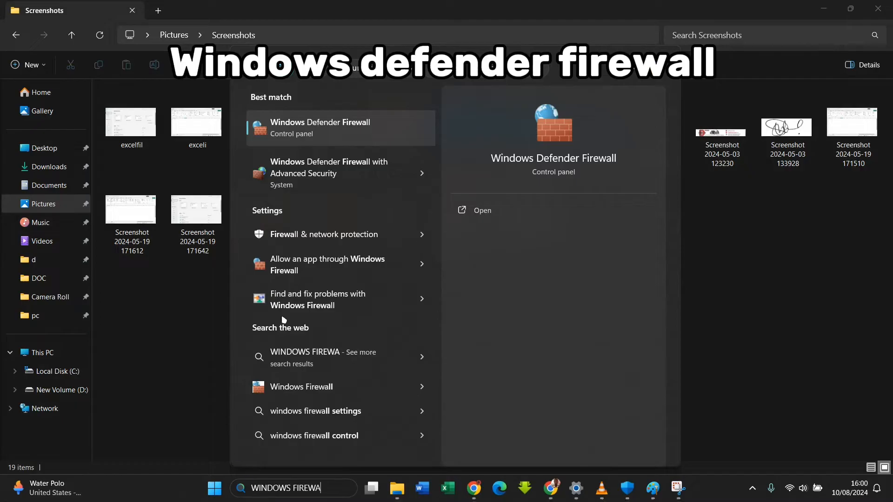
mouse_move(323, 183)
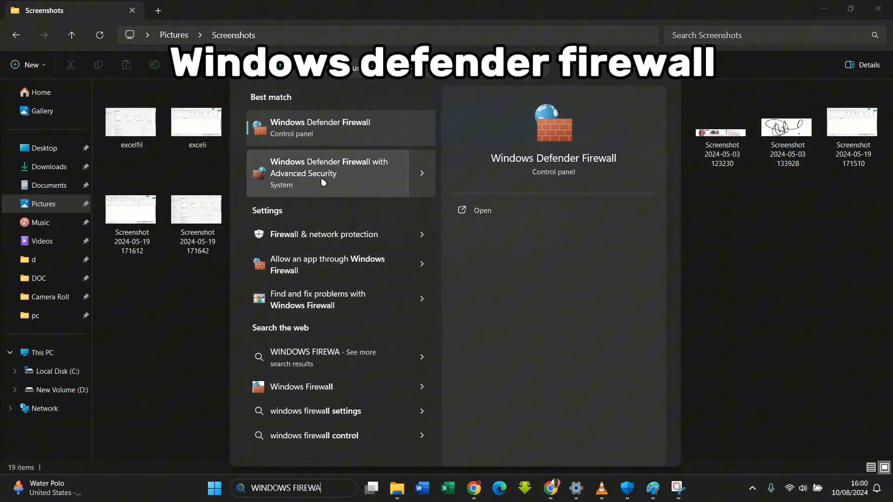
mouse_move(332, 191)
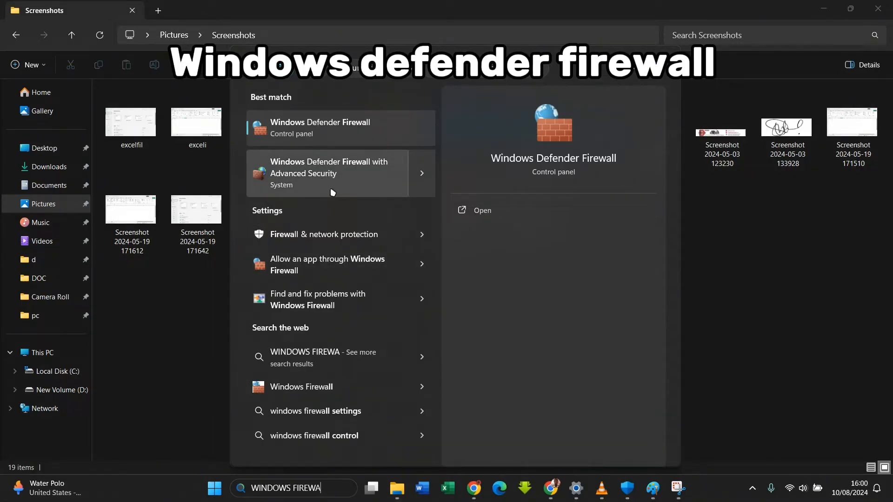
left_click(330, 173)
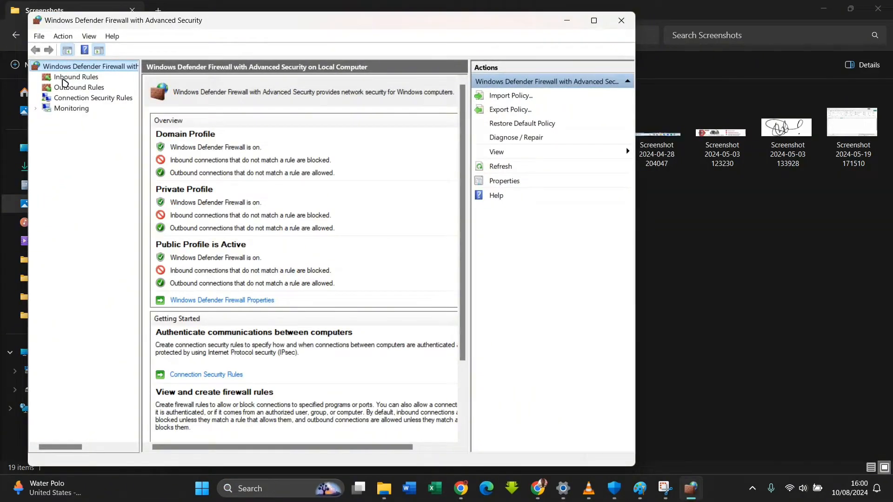
Step: Start a new Program-type inbound rule and browse for its executable
left_click(75, 77)
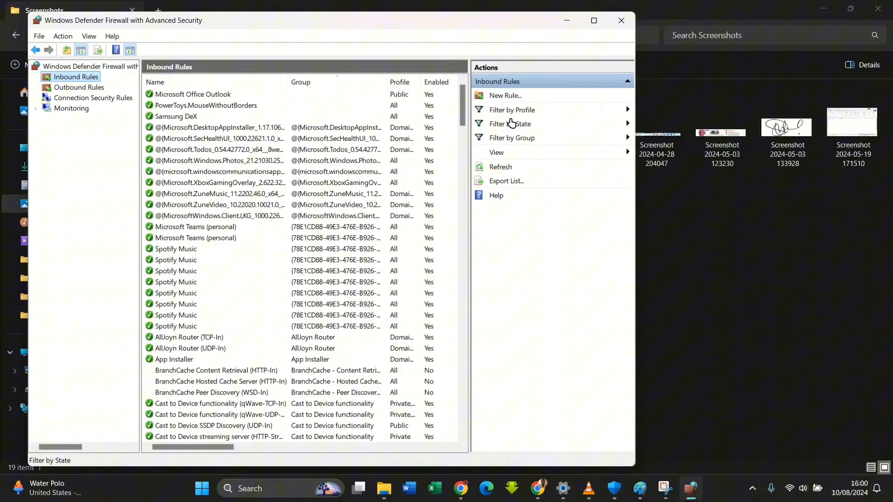
left_click(504, 95)
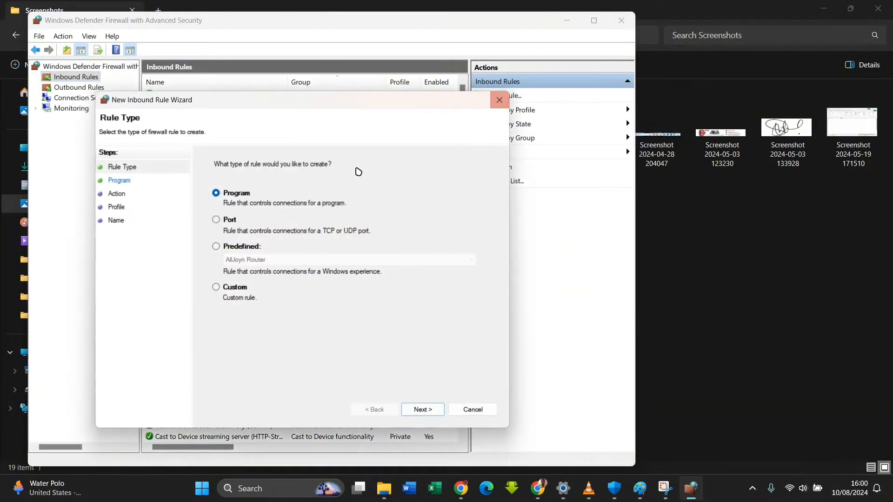
mouse_move(226, 204)
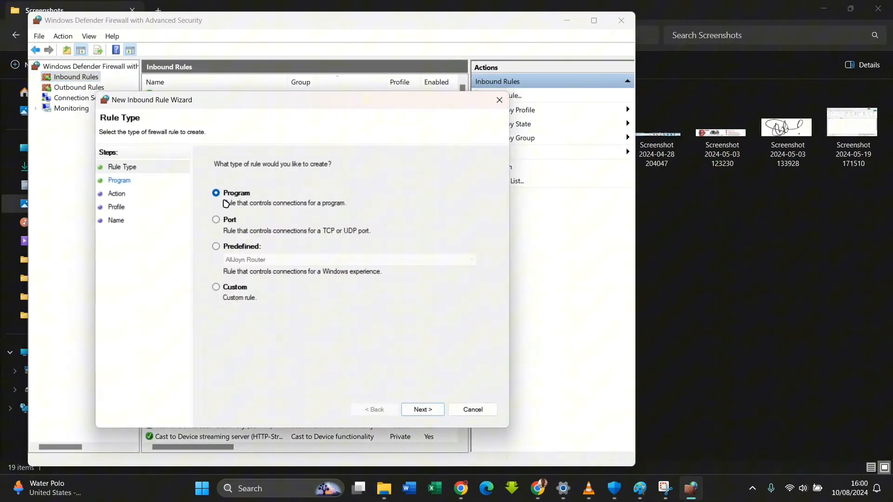
left_click(422, 410)
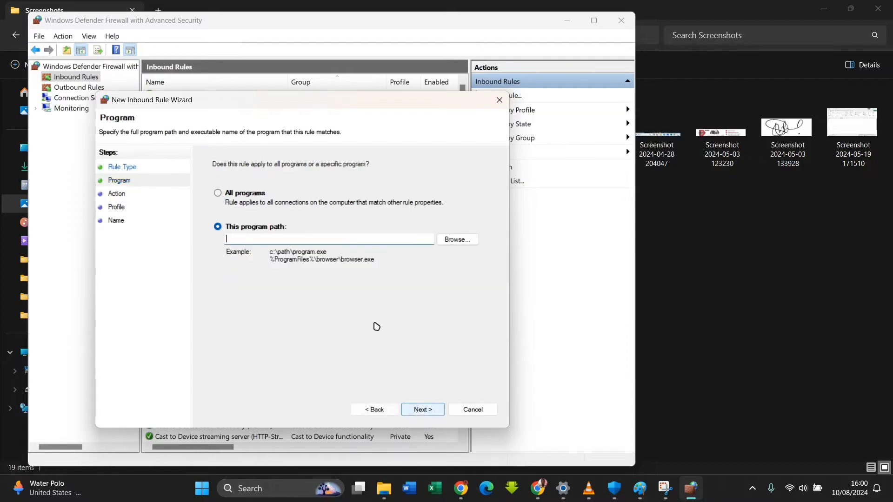
mouse_move(457, 239)
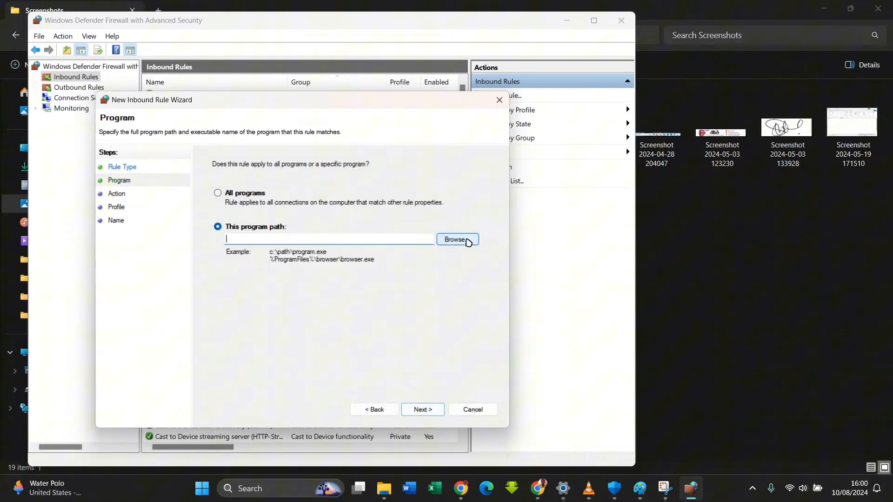
left_click(457, 239)
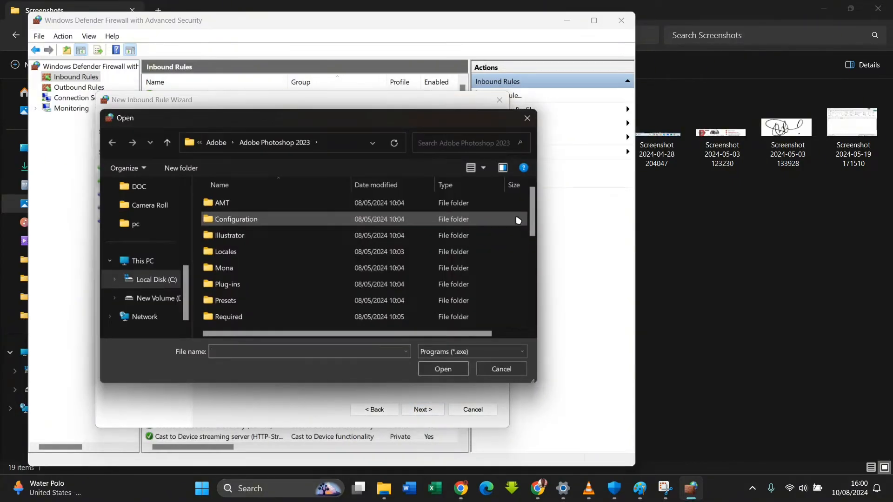
mouse_move(411, 190)
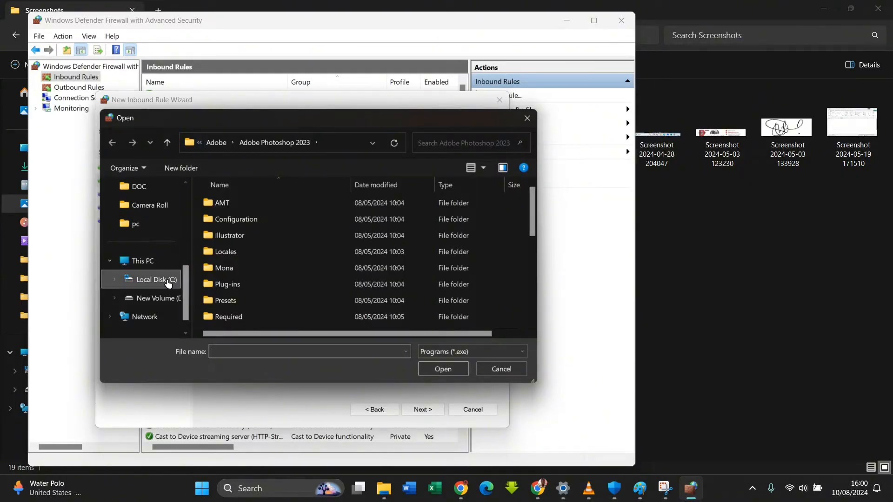
Step: Select C:\Program Files\Adobe\Adobe Photoshop 2023\Photoshop.exe as the rule's program
left_click(155, 280)
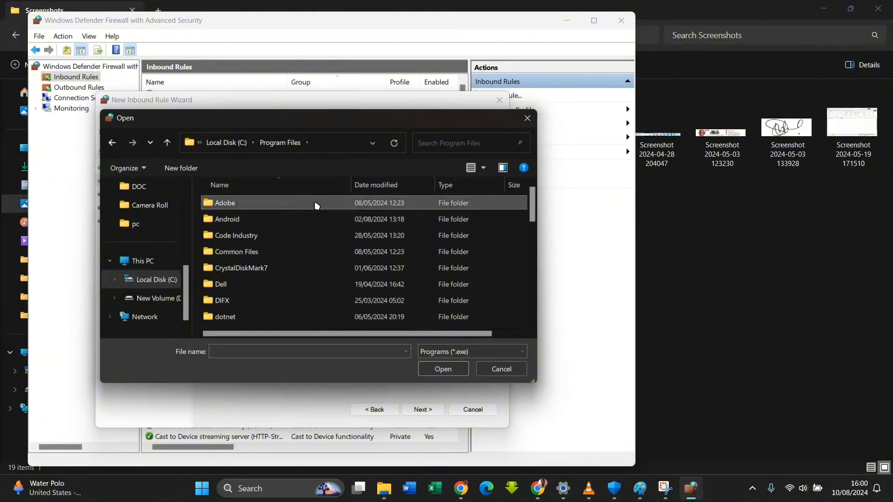
double_click(224, 203)
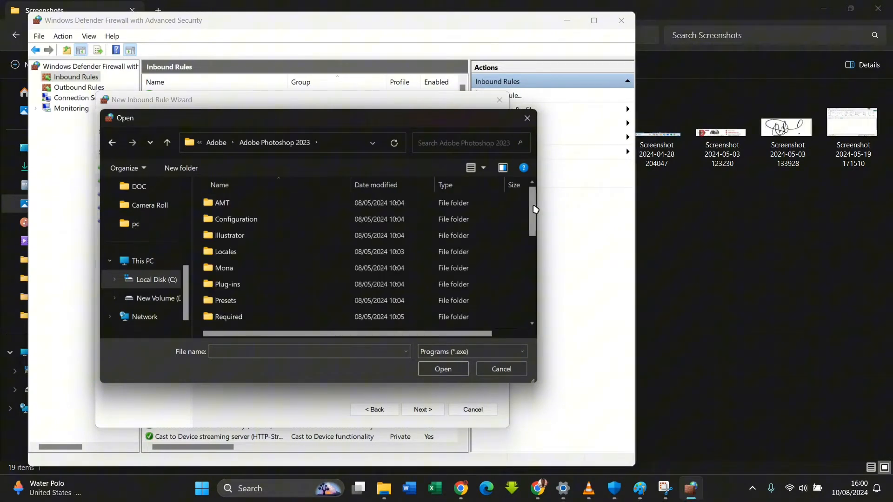
scroll("down", 3)
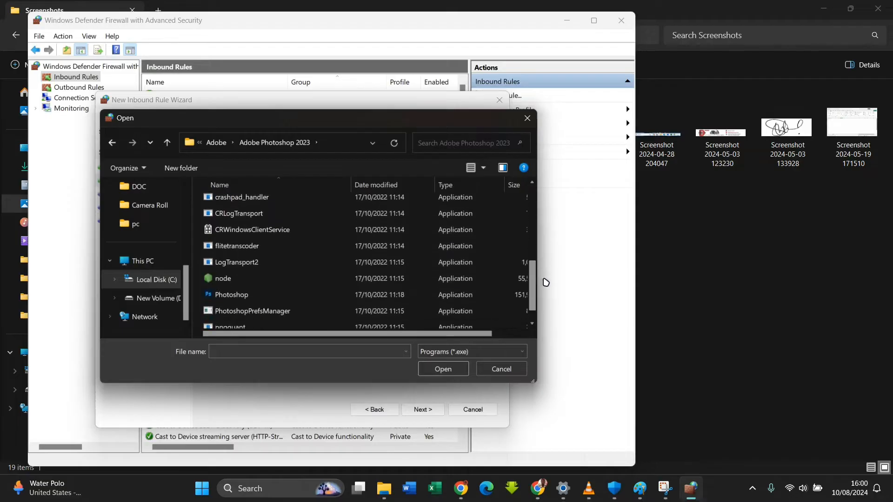
left_click(232, 280)
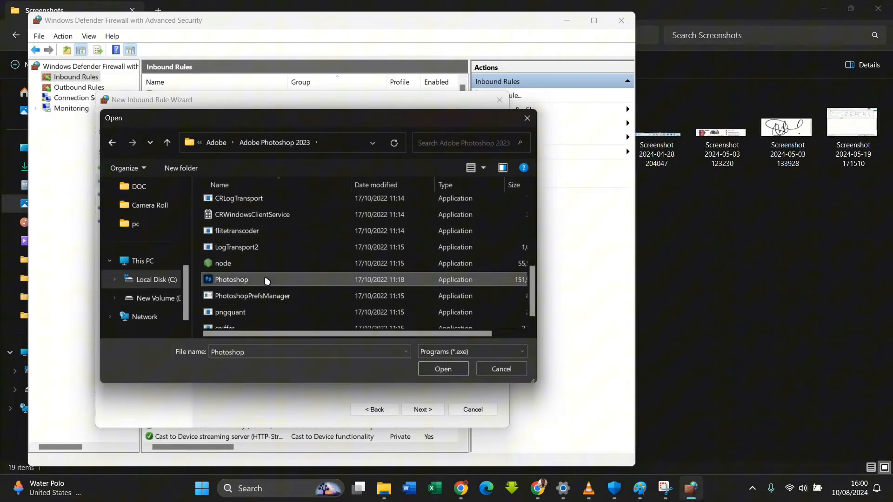
left_click(443, 370)
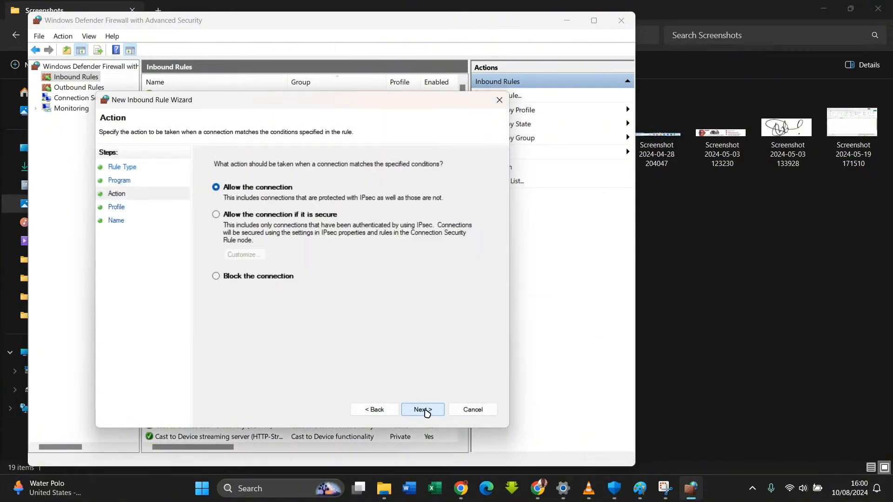
Step: Block the connection on all profiles, name the inbound rule PS and finish it
left_click(216, 276)
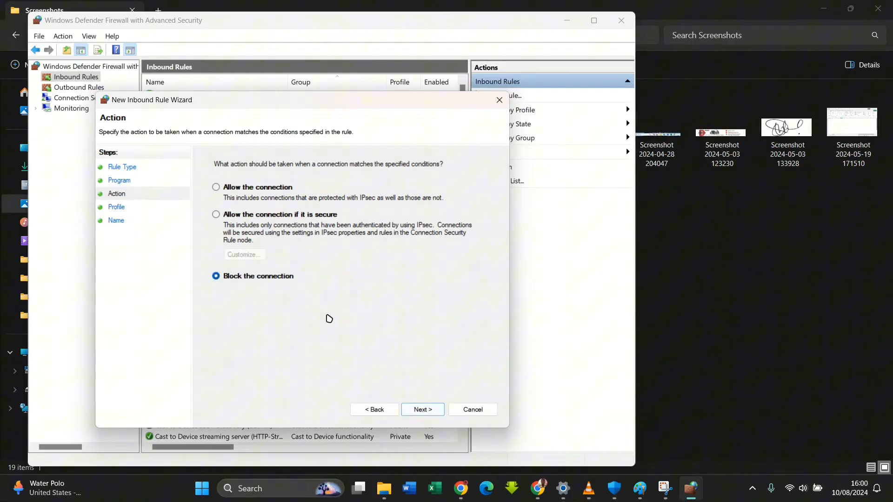
left_click(422, 410)
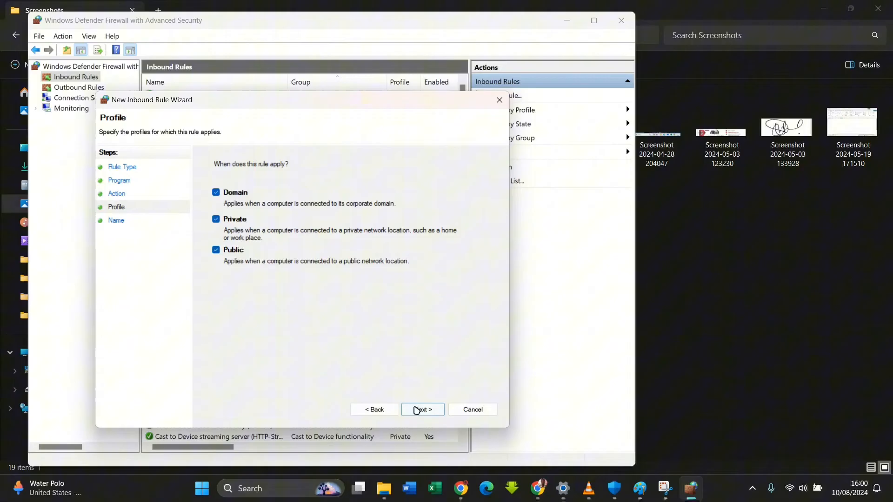
left_click(422, 409)
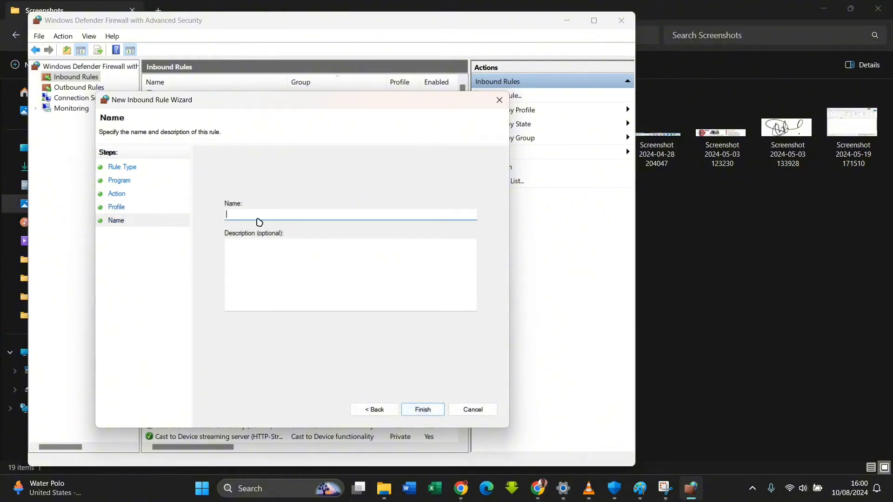
type("PS")
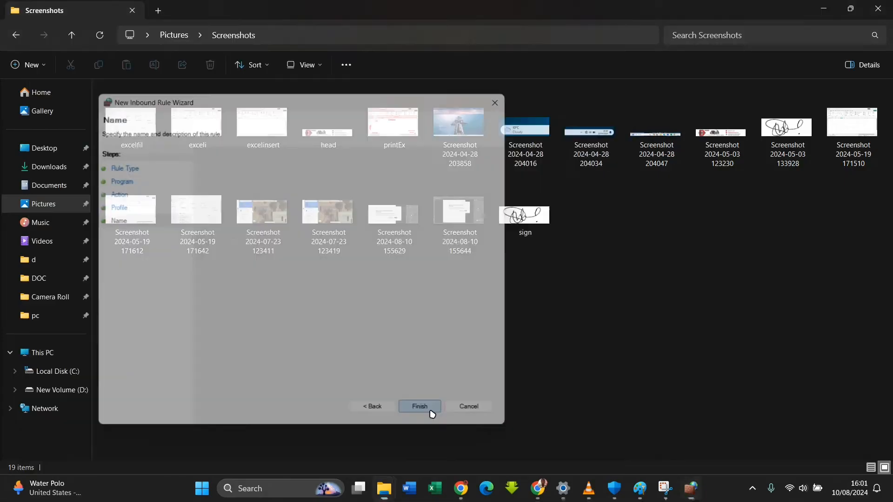
left_click(420, 407)
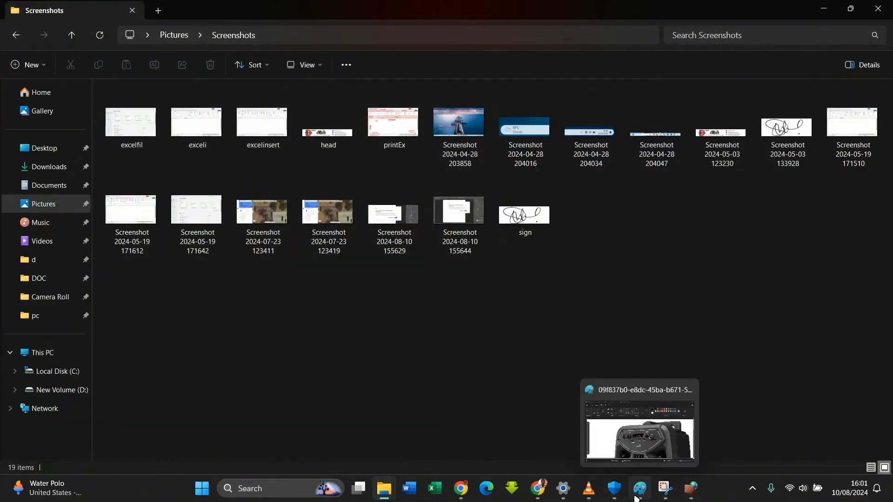
Step: Return to the firewall console, check the PS inbound rule and start a new outbound rule
left_click(690, 491)
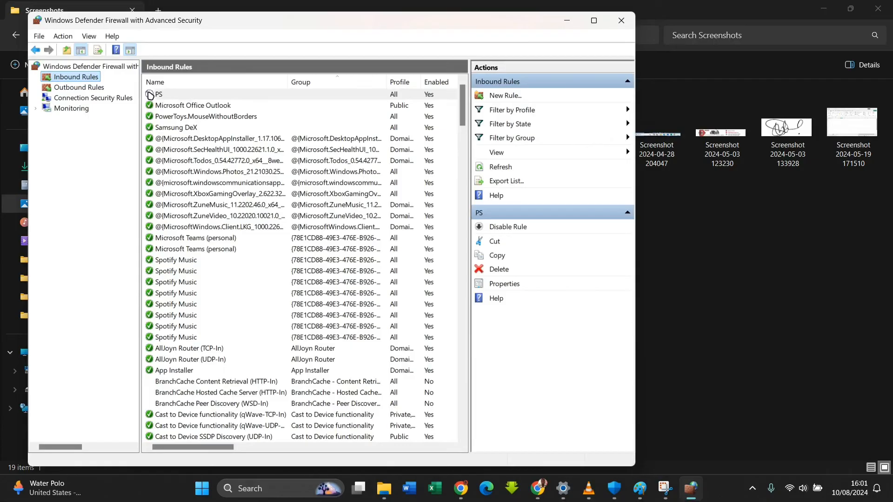
left_click(158, 94)
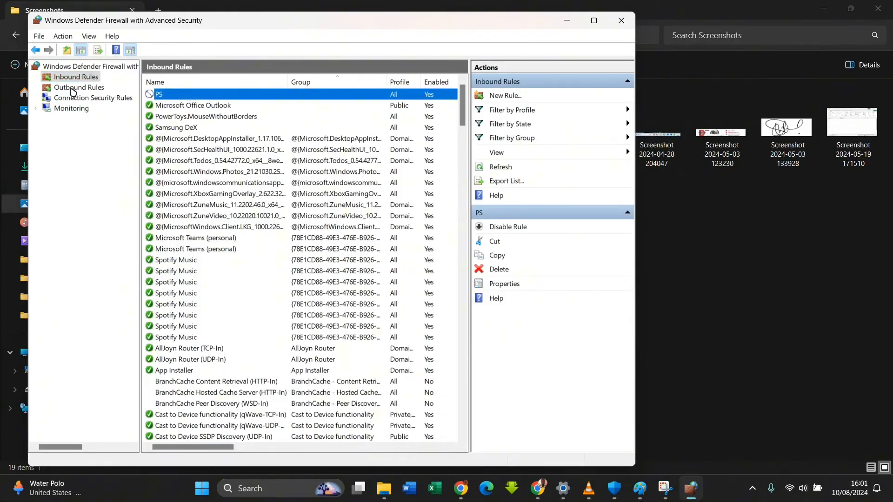
left_click(78, 88)
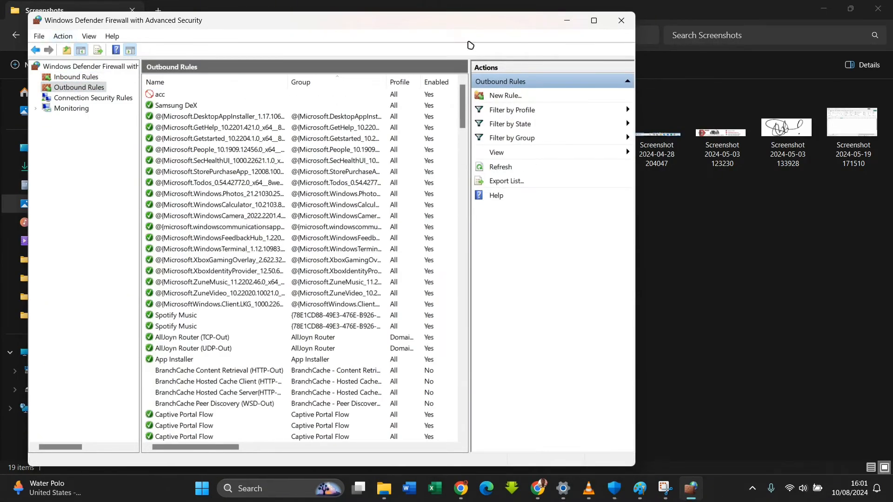
left_click(504, 94)
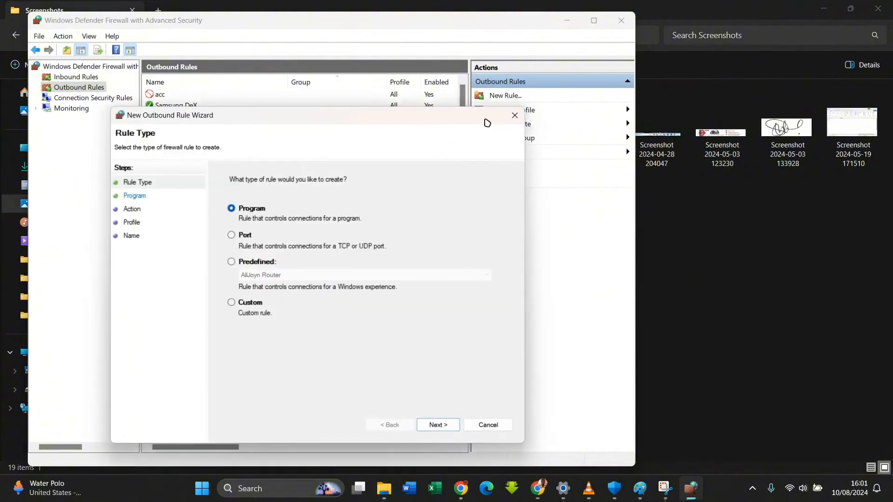
mouse_move(437, 426)
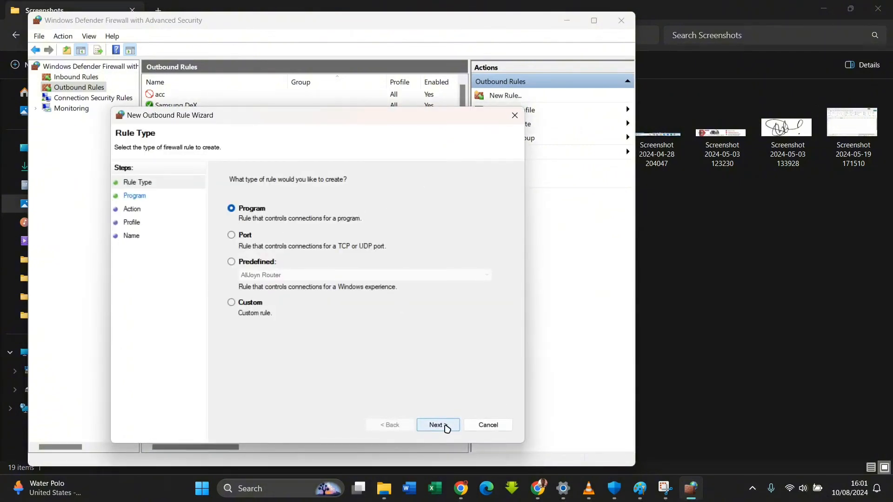
Step: Make it a Program rule targeting Photoshop.exe in the Adobe Photoshop 2023 folder
left_click(438, 425)
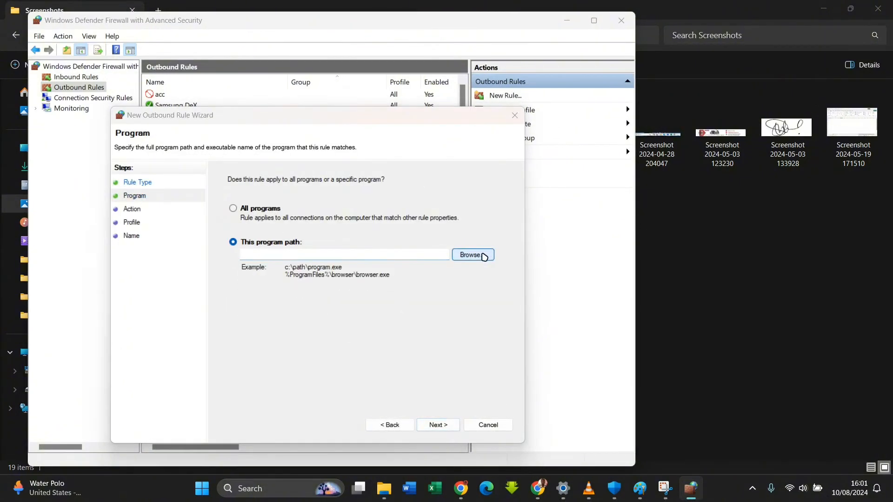
left_click(470, 255)
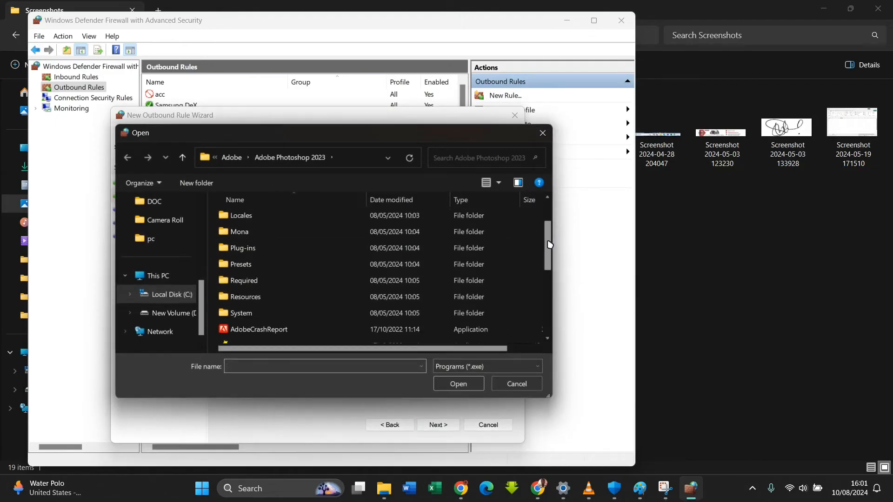
scroll("down", 3)
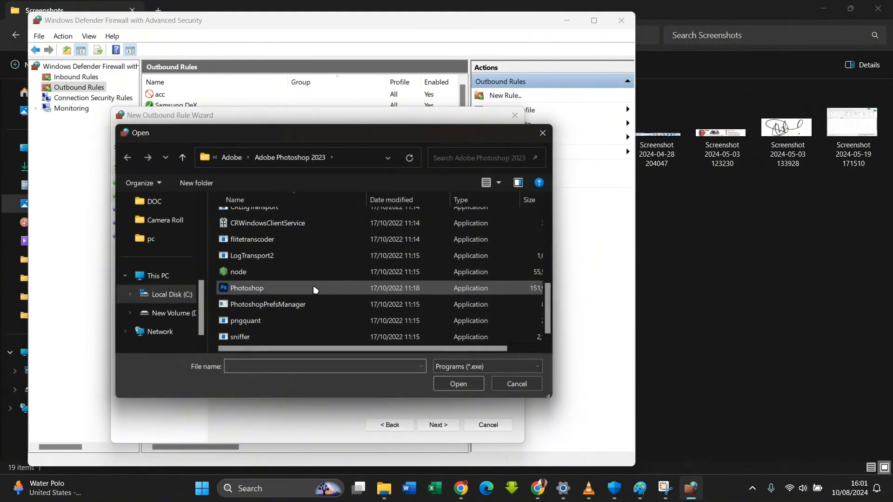
left_click(457, 383)
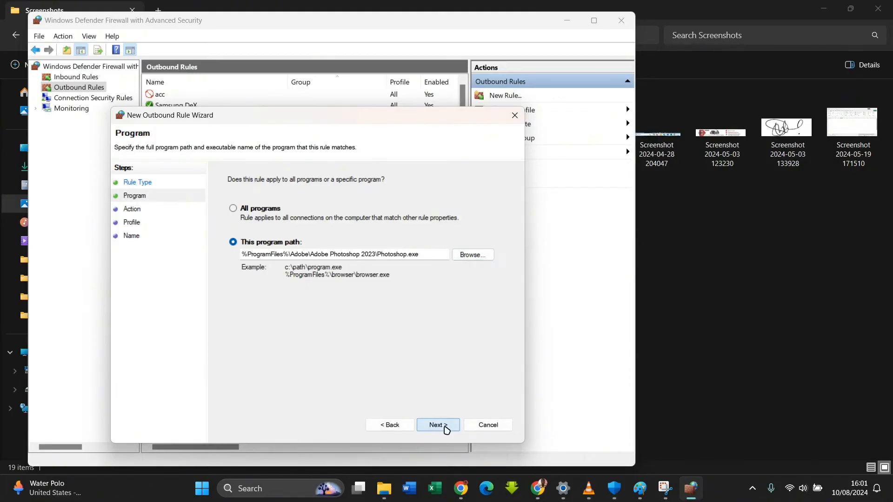
Step: Keep Block the connection on Domain/Private/Public, name the outbound rule PS and finish
left_click(437, 425)
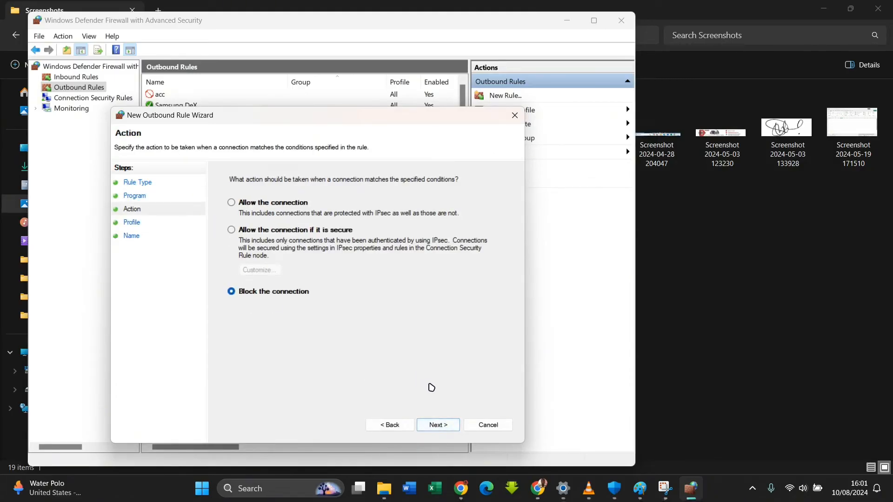
left_click(438, 426)
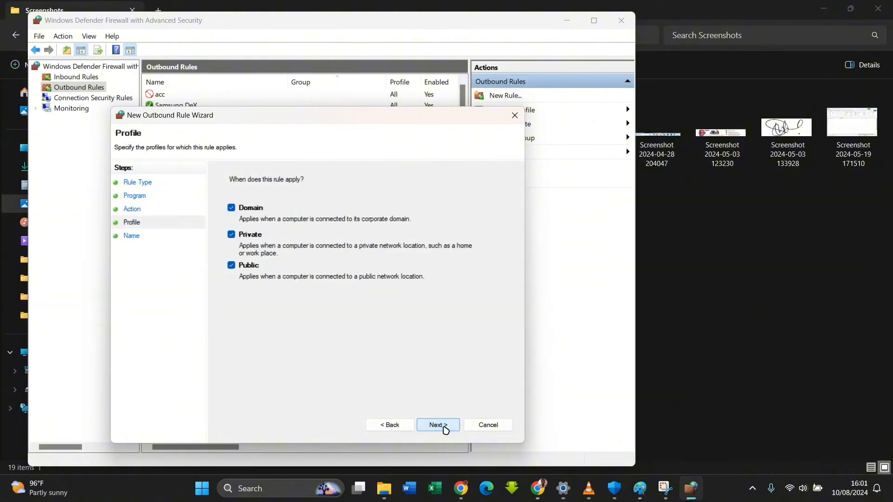
left_click(437, 425)
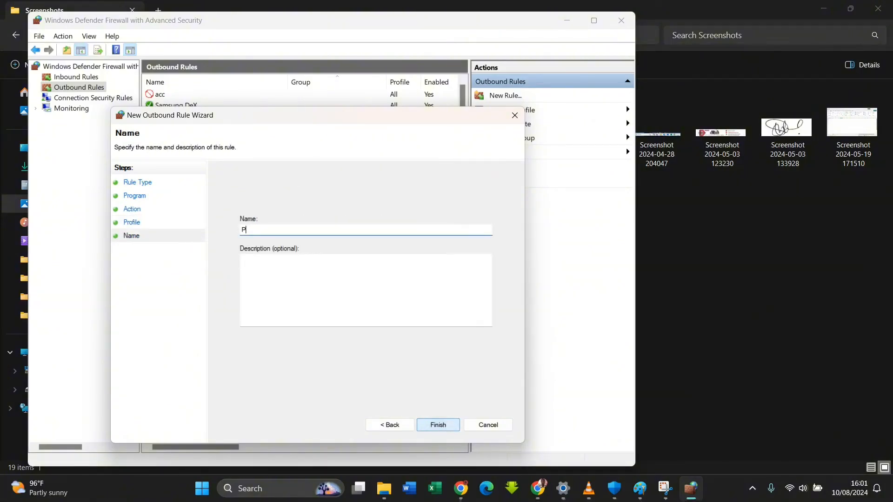
type("S")
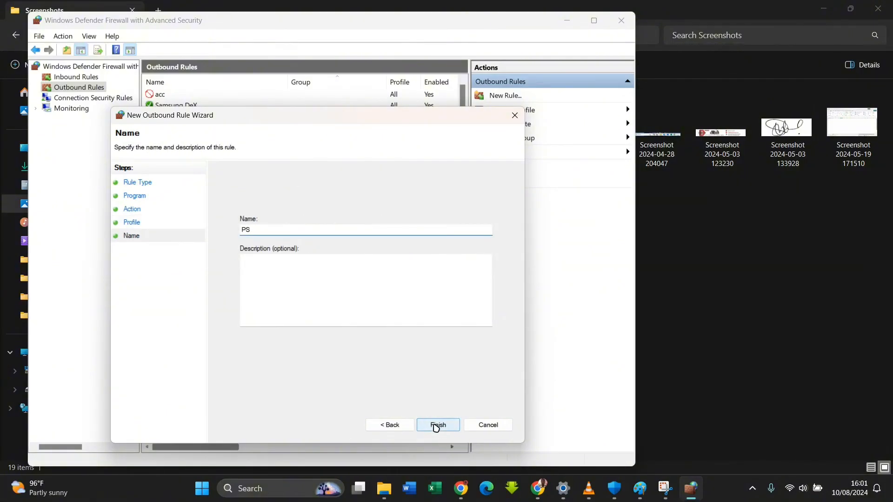
left_click(437, 425)
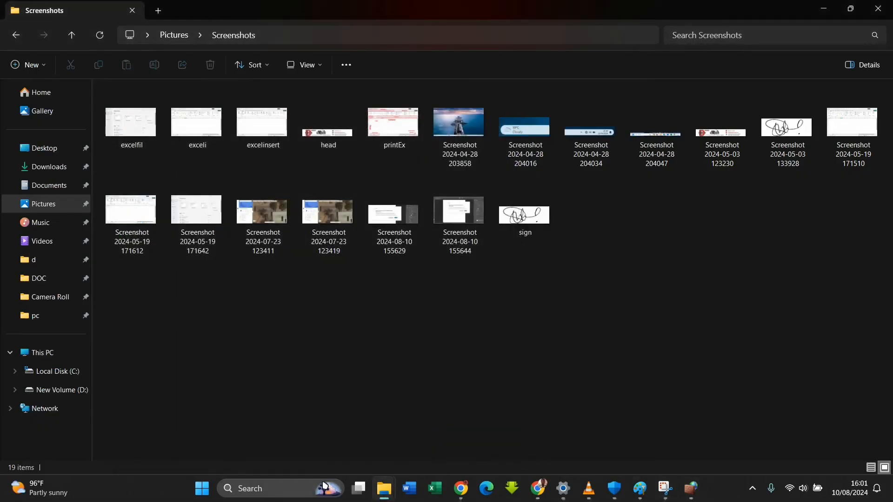
Step: Search PHOTOSHOP, launch Adobe Photoshop 2023 and start a New file from its home screen
type("P")
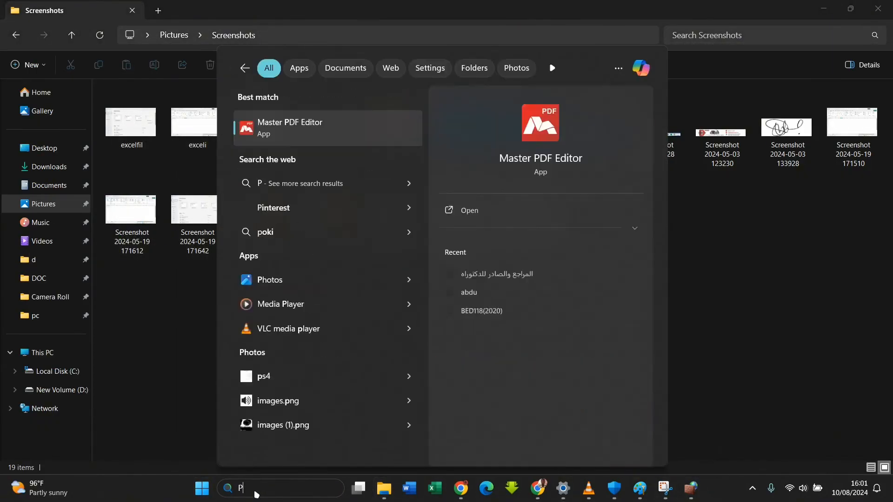
type("H")
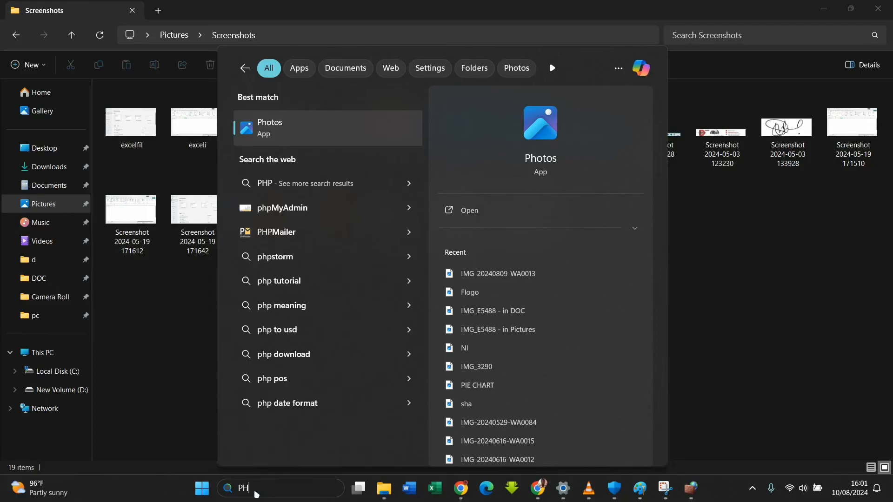
type("OTOSHOP")
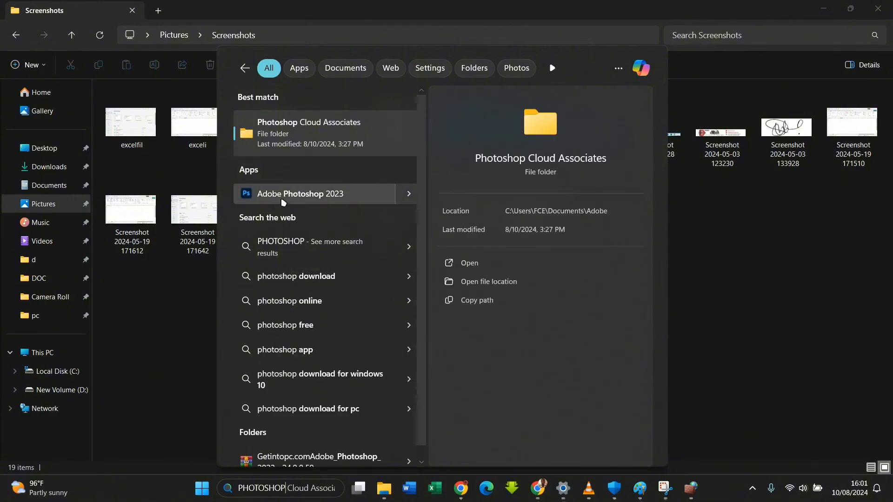
left_click(299, 193)
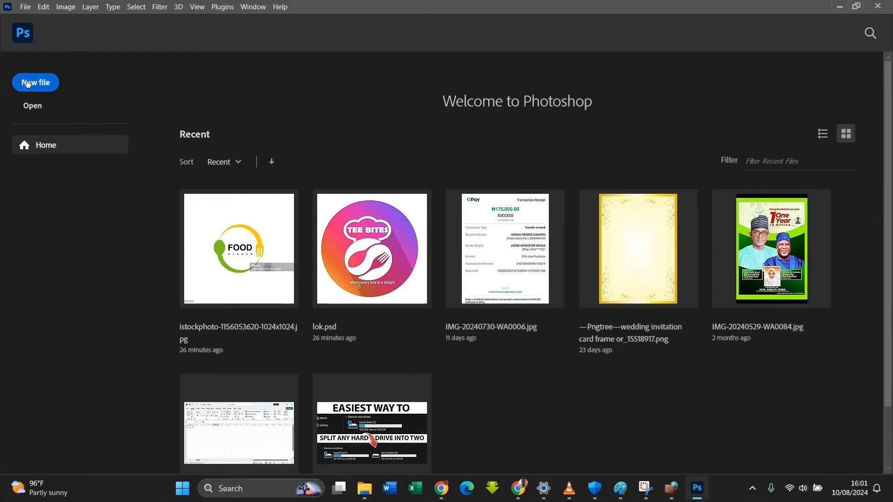
left_click(35, 82)
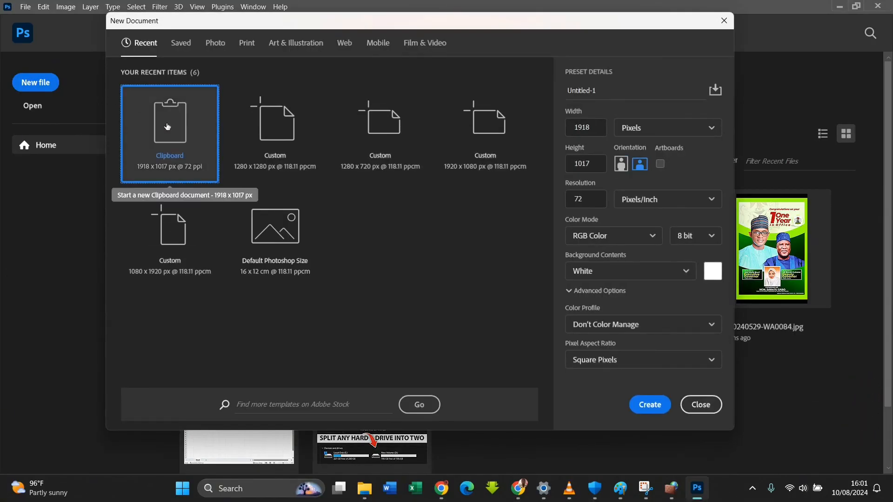